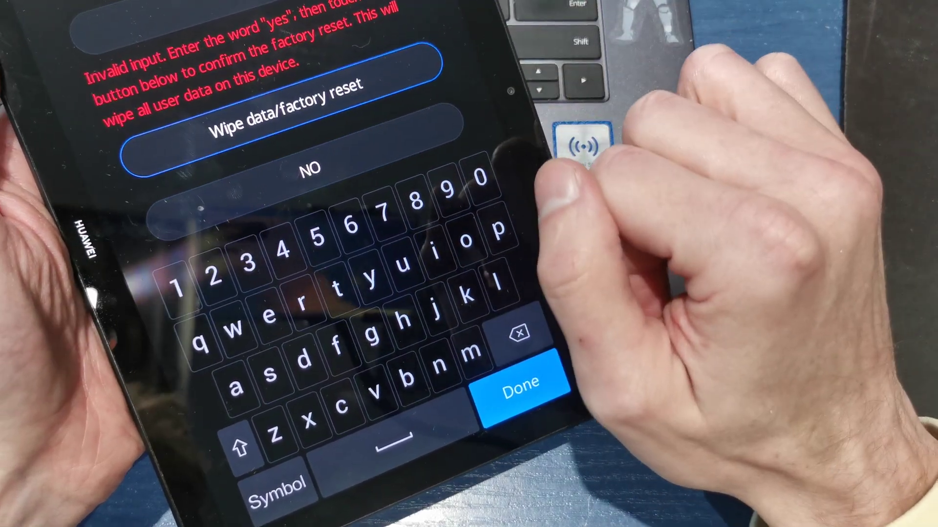
Step: Enter 'yes' to confirm the factory reset and submit it
{"action": "type", "text": "yes"}
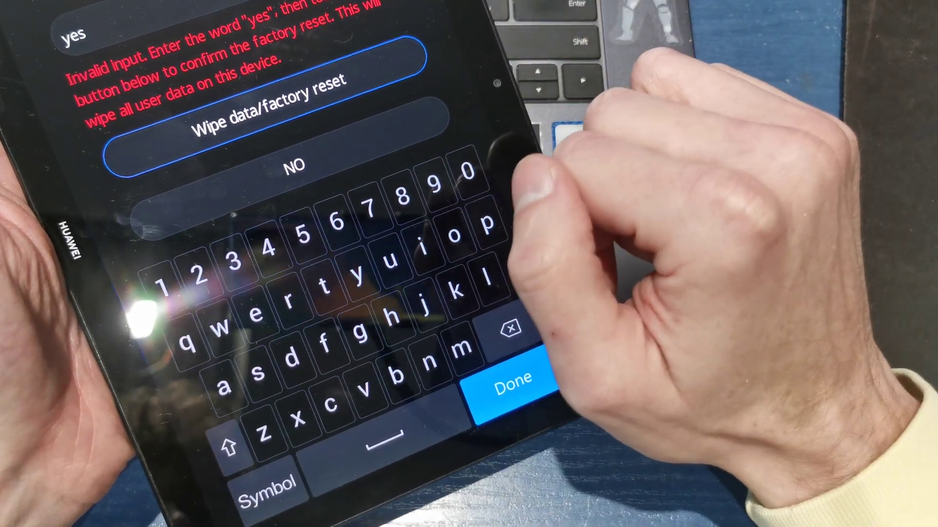
{"action": "left_click", "coordinate": [511, 382]}
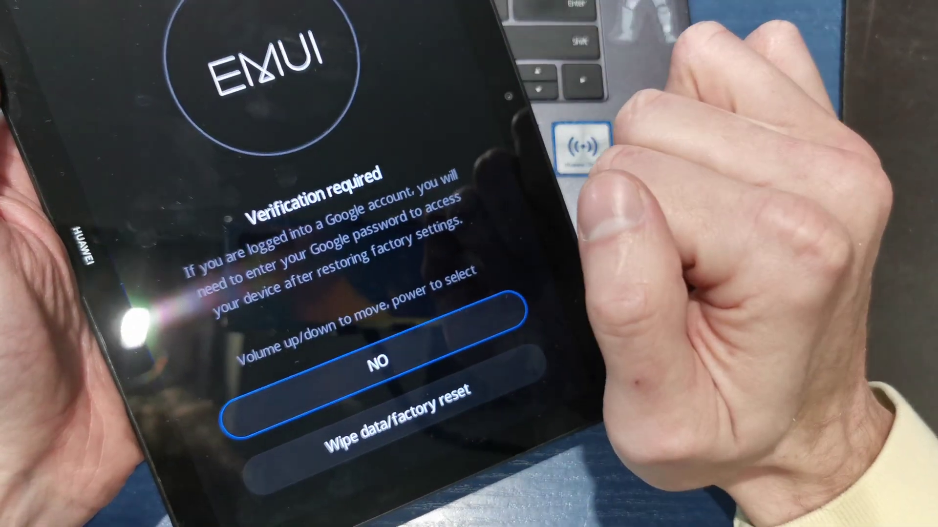